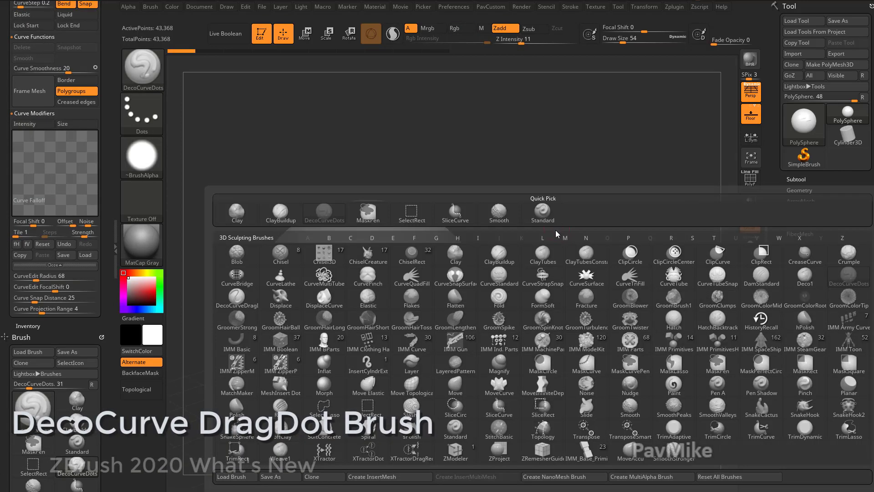
Select the DecoCurveDragDot brush from the Brush palette for the sphere
{"action": "left_click", "coordinate": [236, 295]}
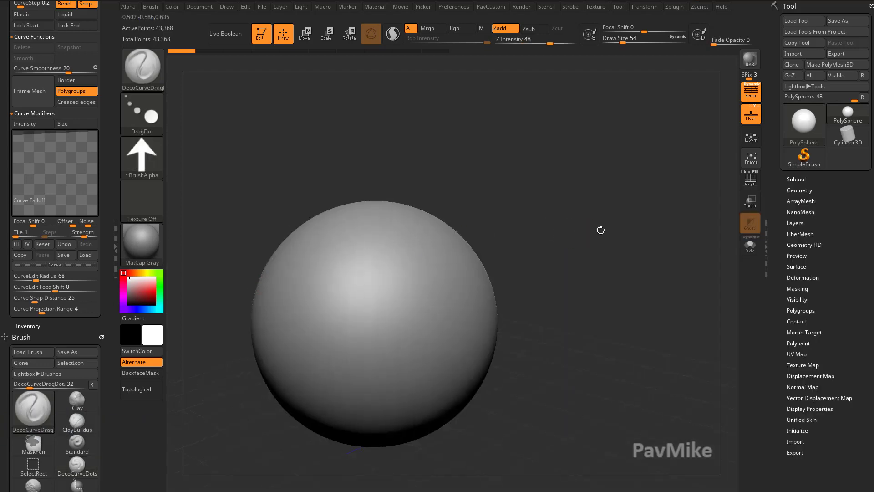
{"action": "left_click", "coordinate": [142, 66]}
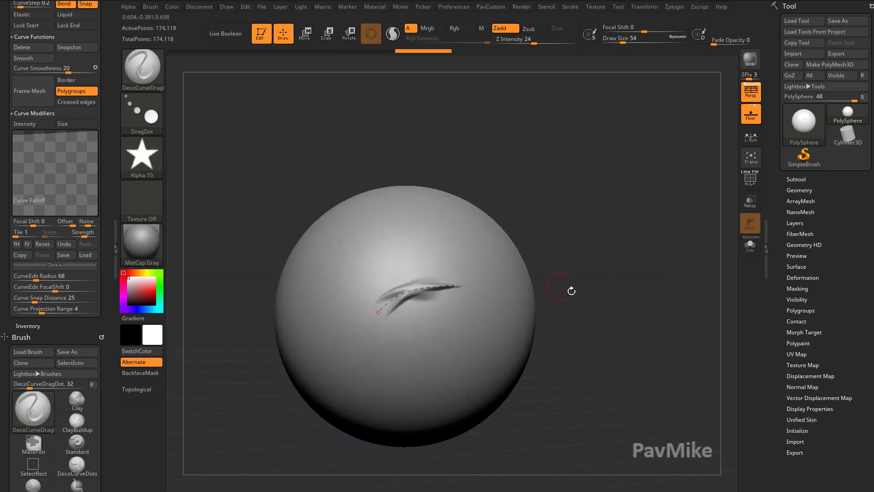
Apply the ring-shaped Alpha 17 so the curve re-stamps with ring dabs
{"action": "left_click", "coordinate": [142, 156]}
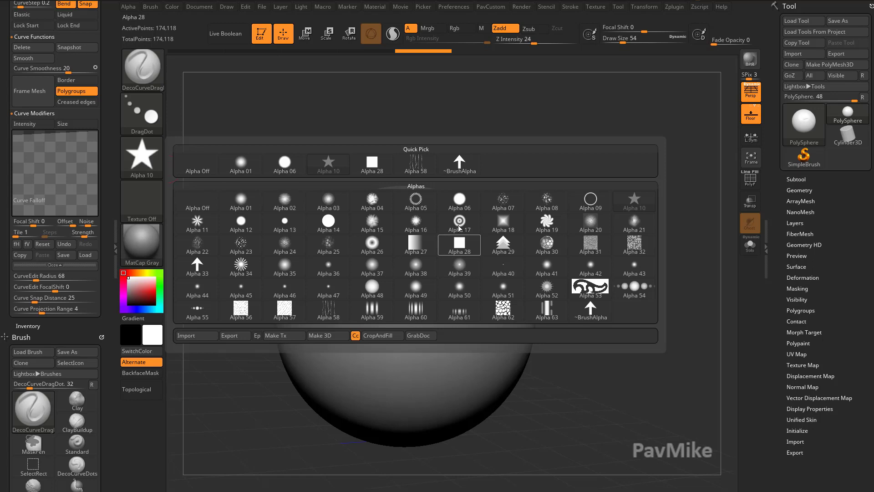
{"action": "left_click", "coordinate": [458, 222]}
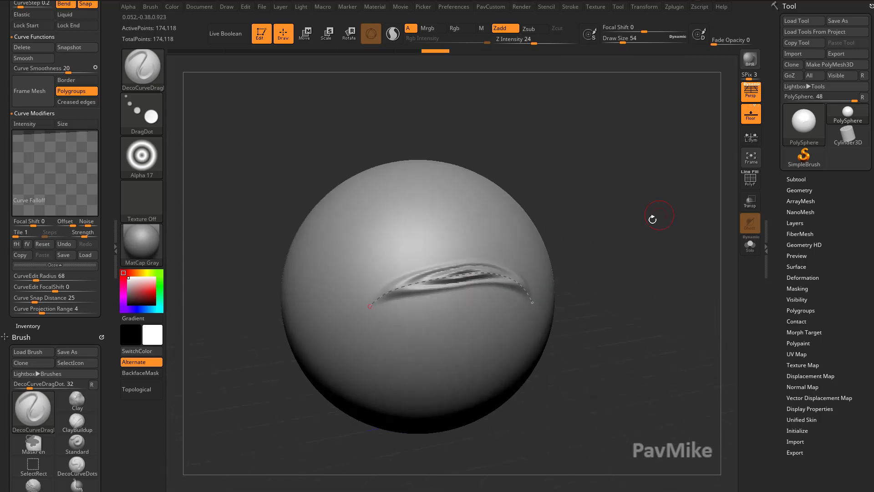
{"action": "left_click", "coordinate": [570, 6]}
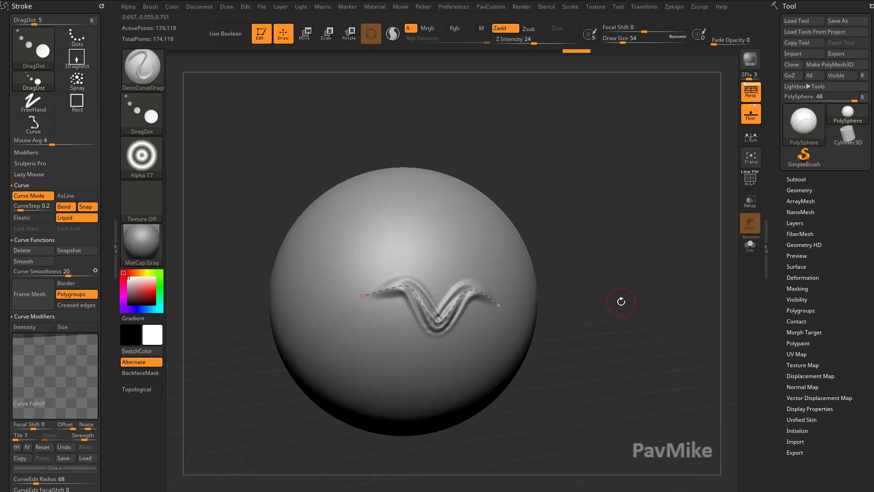
{"action": "mouse_move", "coordinate": [617, 302]}
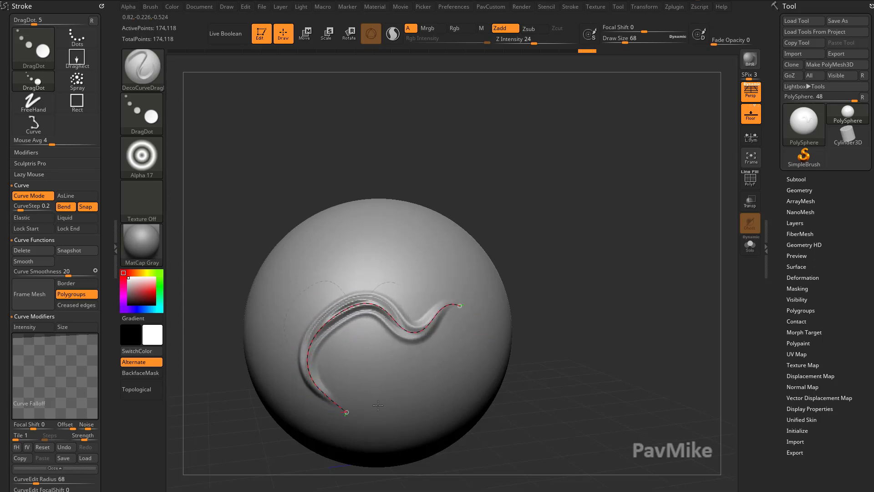
Adjust the Draw Size before reshaping the curve into a long S-curve
{"action": "left_click", "coordinate": [22, 218]}
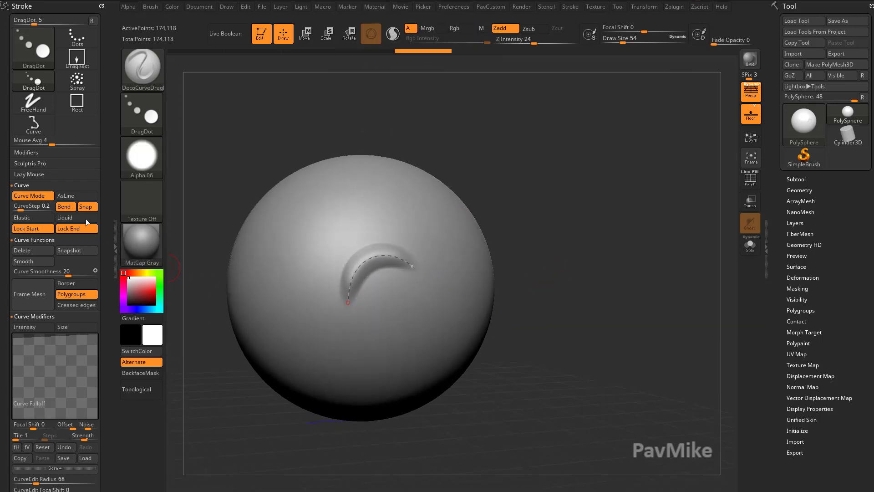
Draw a curve with DecoCurveDrag and soft Alpha 06, then stroke along it
{"action": "left_click", "coordinate": [86, 207]}
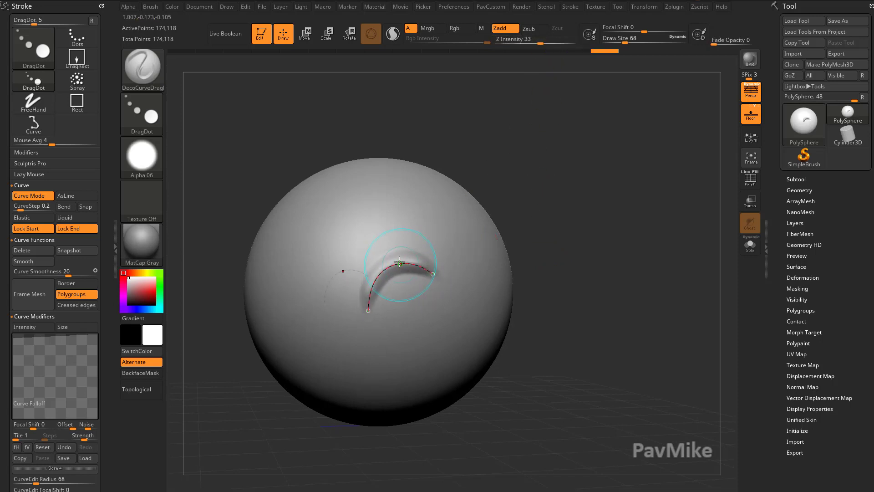
{"action": "left_click", "coordinate": [76, 251]}
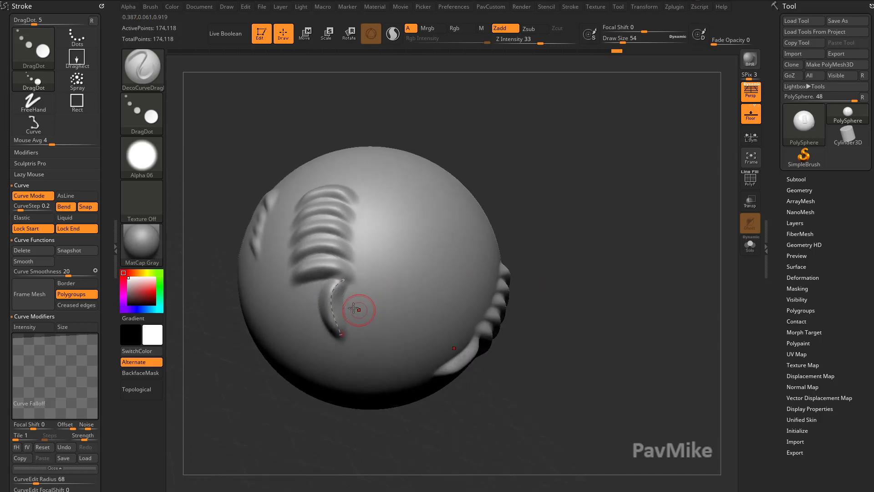
Stroke along curves around the lower sphere to build rope-like bands
{"action": "left_click", "coordinate": [86, 207]}
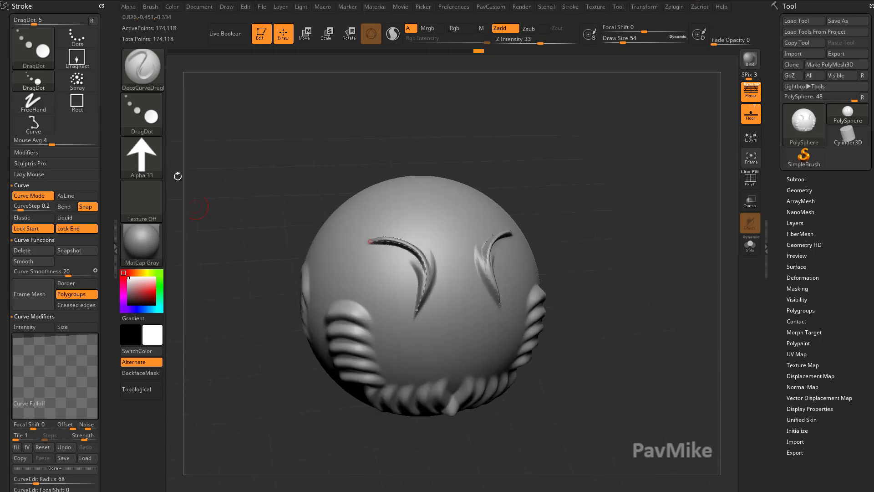
Flip the arrow alpha's direction so the crescent strokes look barbed
{"action": "left_click", "coordinate": [128, 6]}
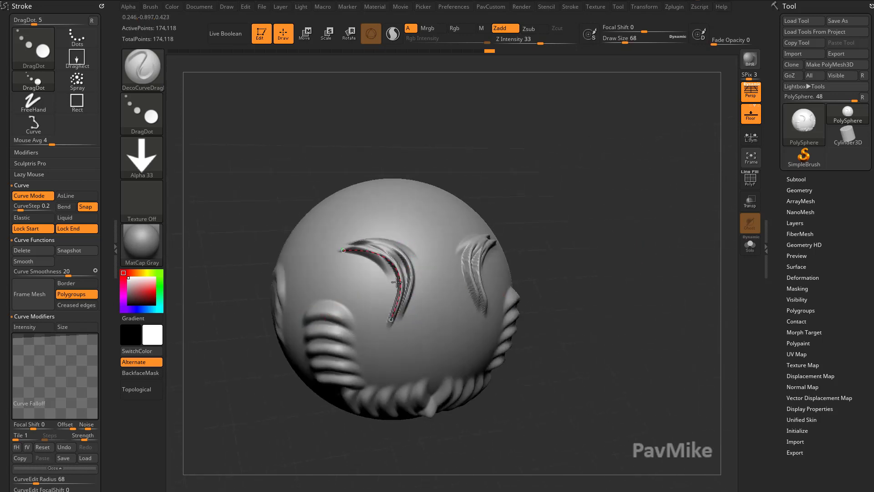
{"action": "left_click", "coordinate": [128, 7]}
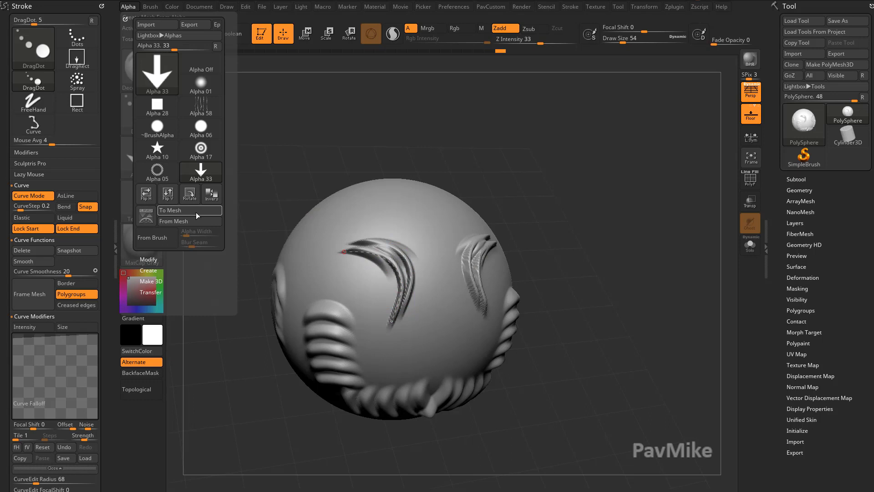
Pick the arrow Alpha 33 from the Alpha palette for the curve brush
{"action": "left_click", "coordinate": [390, 262]}
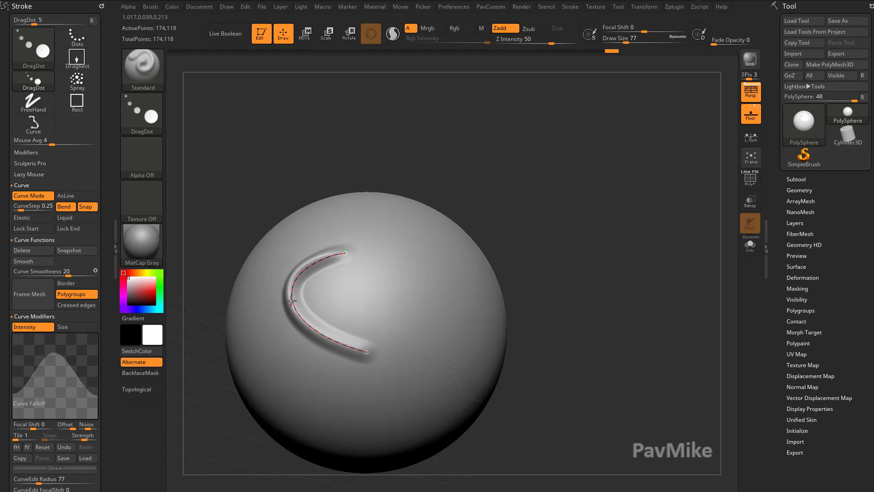
Adjust the Curve Falloff intensity for the Standard brush C-curve stroke
{"action": "left_click", "coordinate": [33, 229]}
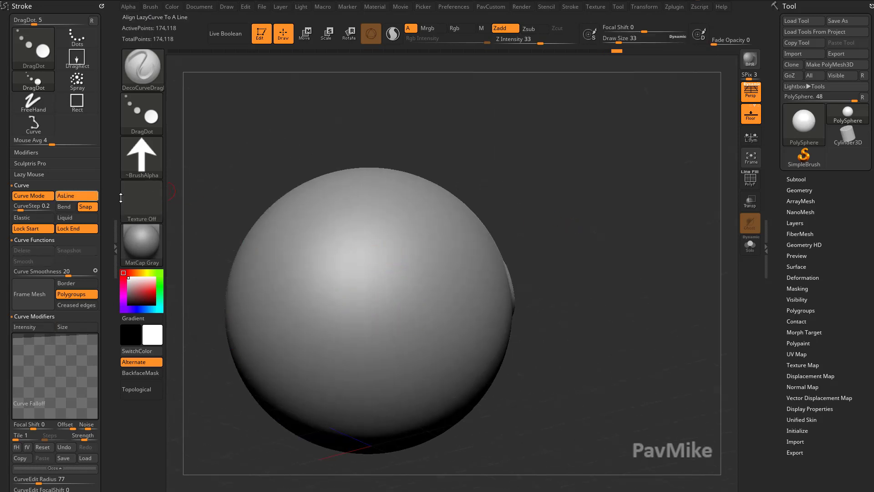
{"action": "mouse_move", "coordinate": [382, 276]}
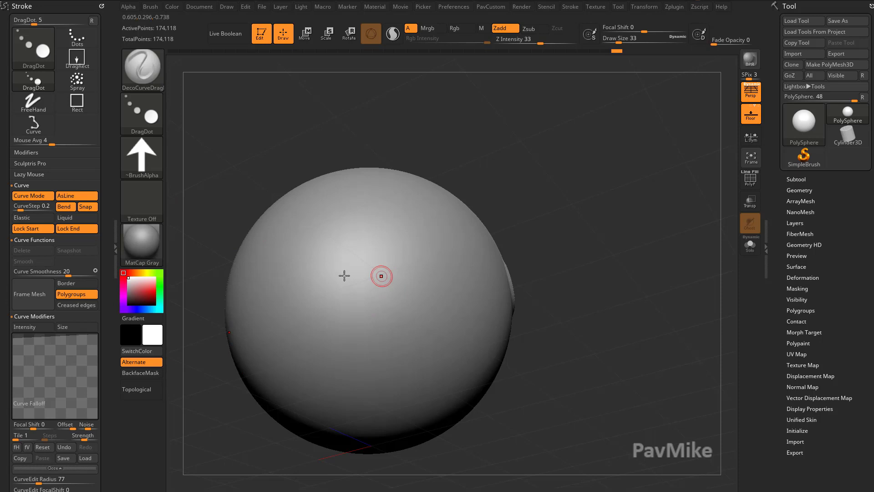